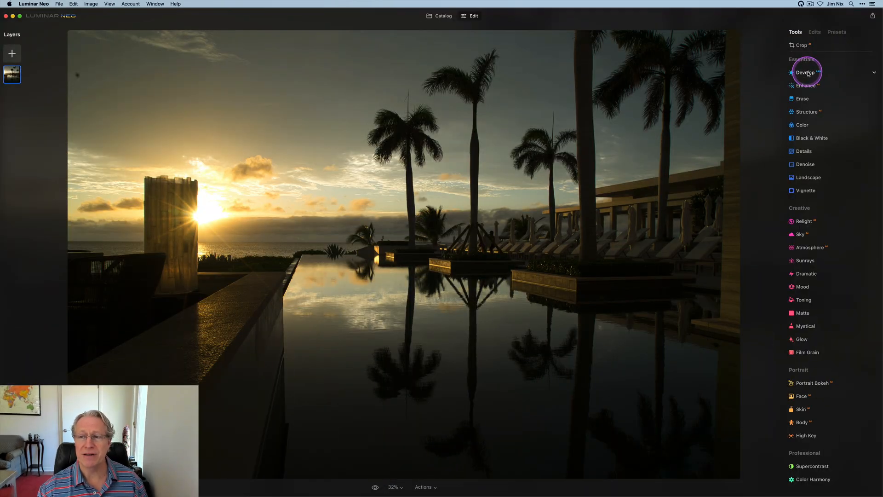
Step: Expand the Develop tool under Essentials to show its Camera Profile options
{"action": "left_click", "coordinate": [805, 72]}
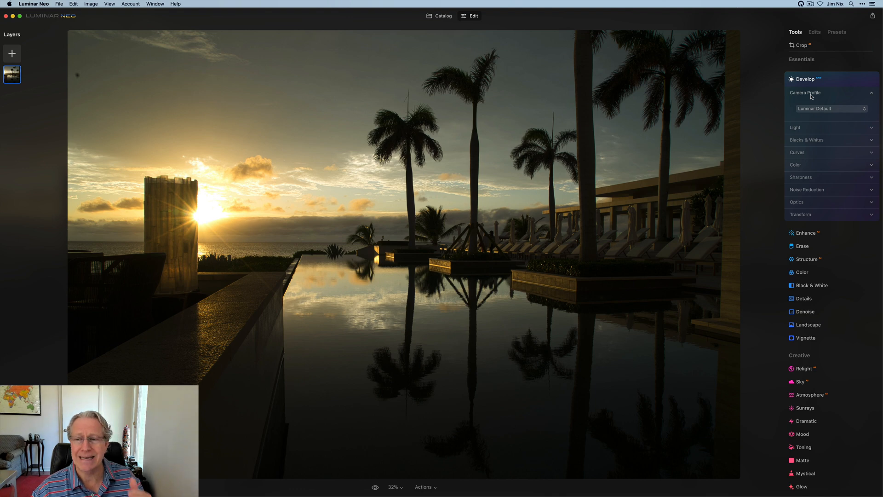
Step: Try the Camera Light and Camera Vivid profiles, then settle on Camera Deep
{"action": "left_click", "coordinate": [831, 108]}
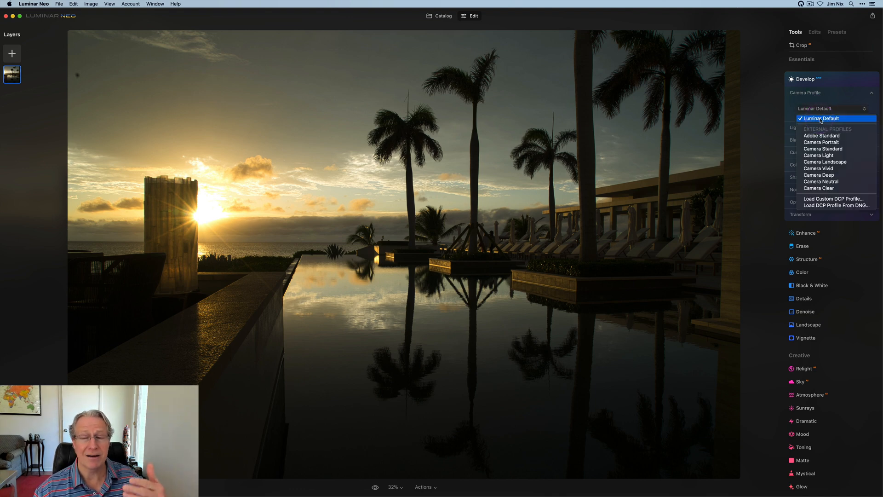
{"action": "mouse_move", "coordinate": [821, 135]}
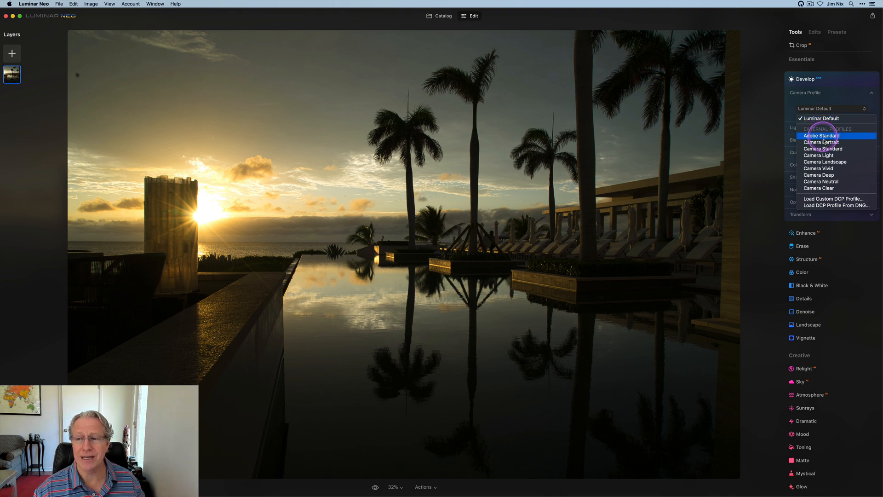
{"action": "mouse_move", "coordinate": [823, 149]}
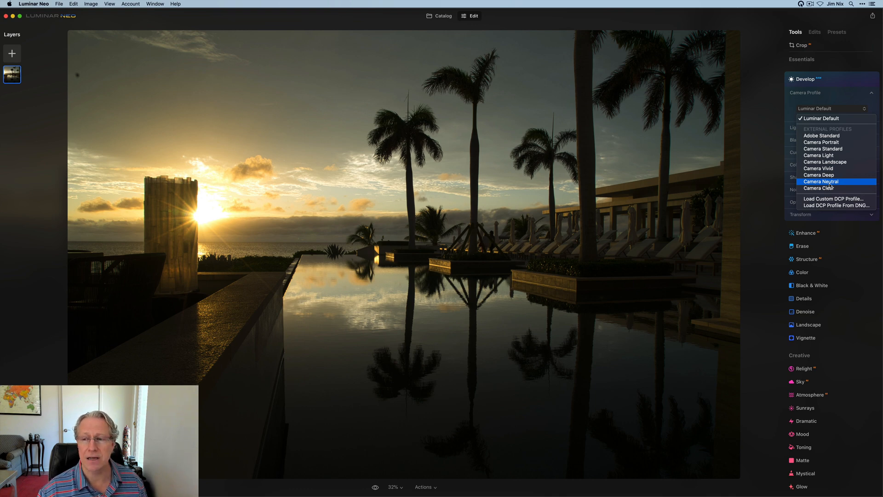
{"action": "mouse_move", "coordinate": [833, 161]}
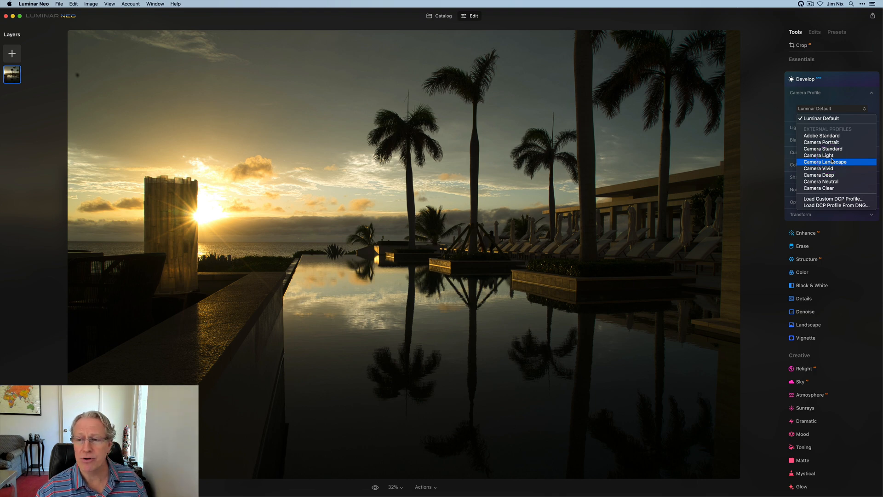
{"action": "left_click", "coordinate": [819, 155]}
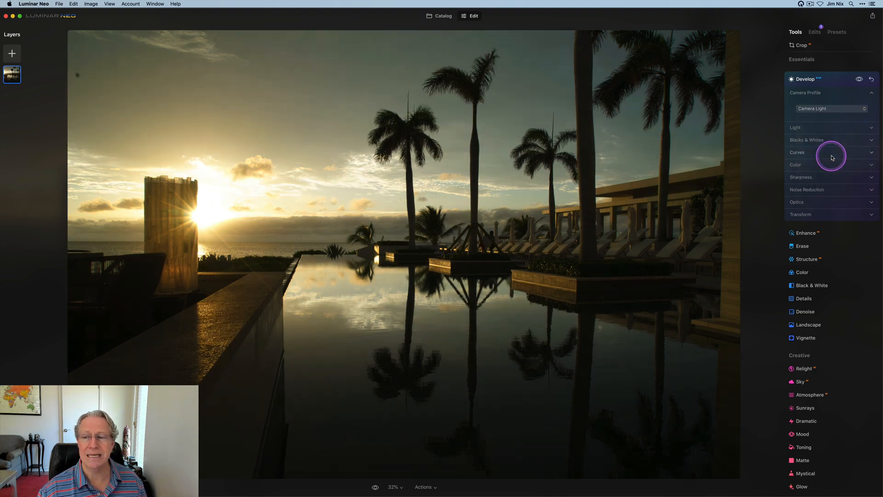
{"action": "left_click", "coordinate": [832, 108]}
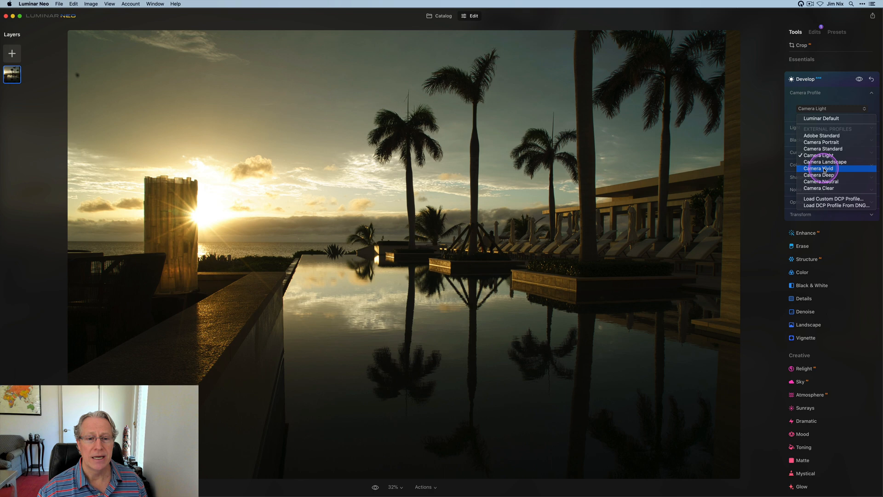
{"action": "left_click", "coordinate": [819, 167]}
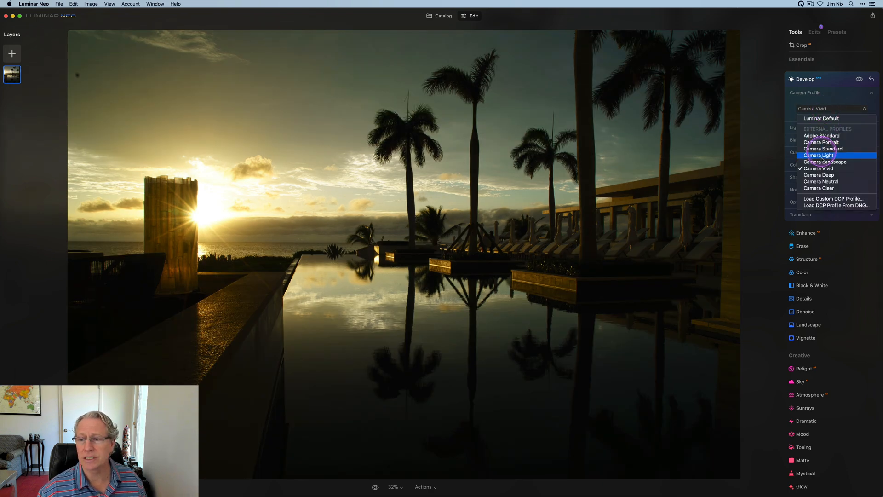
{"action": "left_click", "coordinate": [818, 174]}
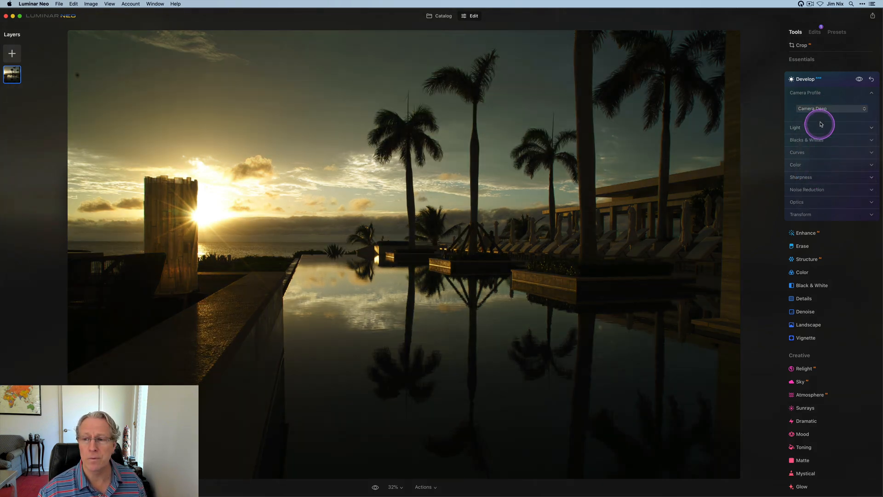
{"action": "left_click", "coordinate": [831, 108]}
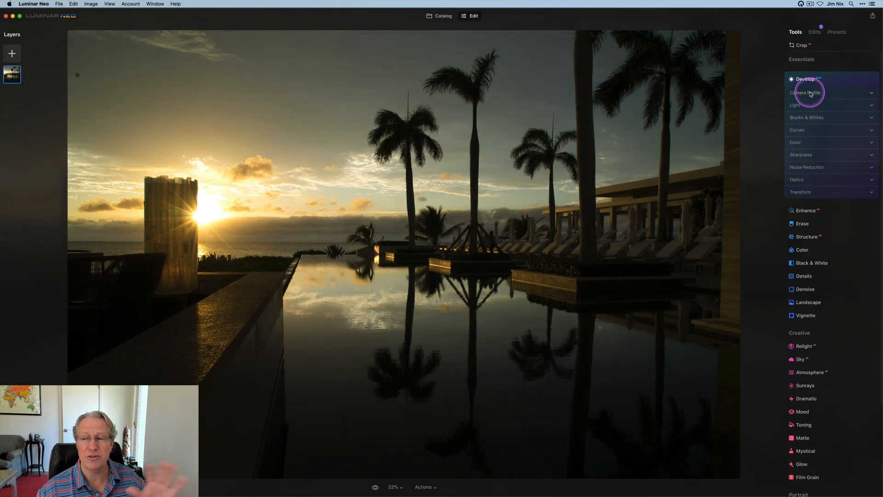
Step: Enable Auto Distortion Corrections in Optics and briefly inspect the Transform options
{"action": "left_click", "coordinate": [796, 105]}
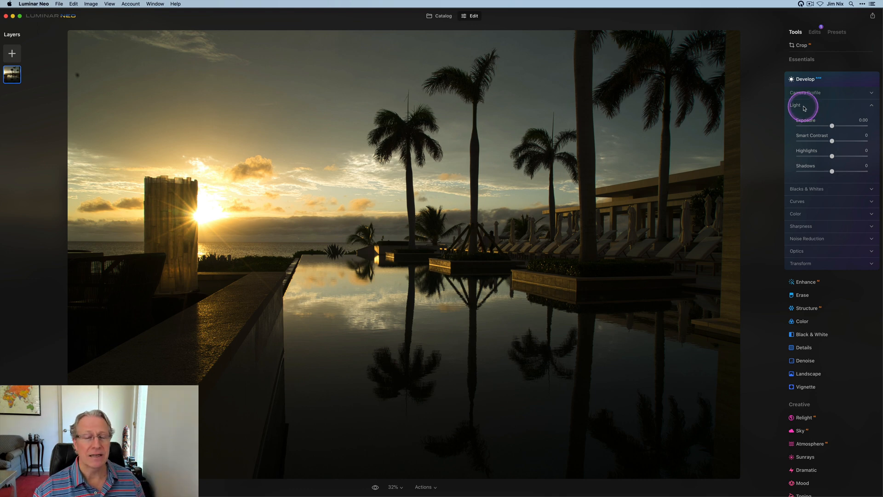
{"action": "mouse_move", "coordinate": [803, 108]}
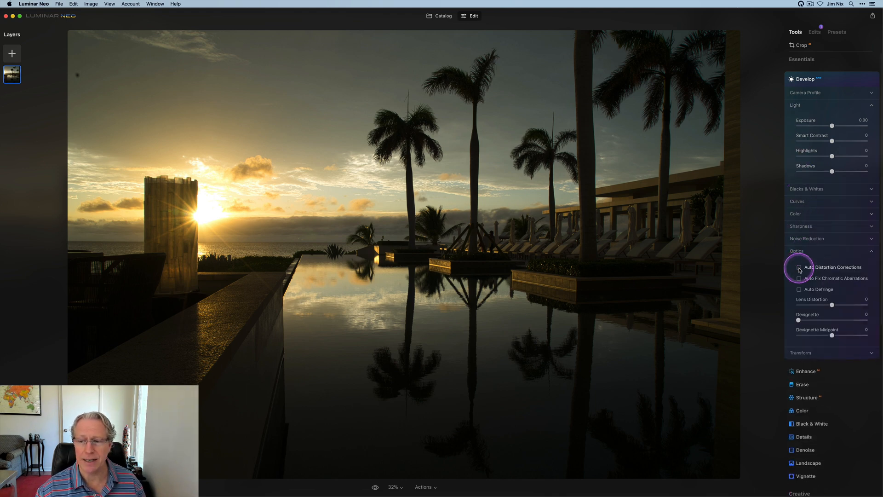
{"action": "left_click", "coordinate": [800, 266]}
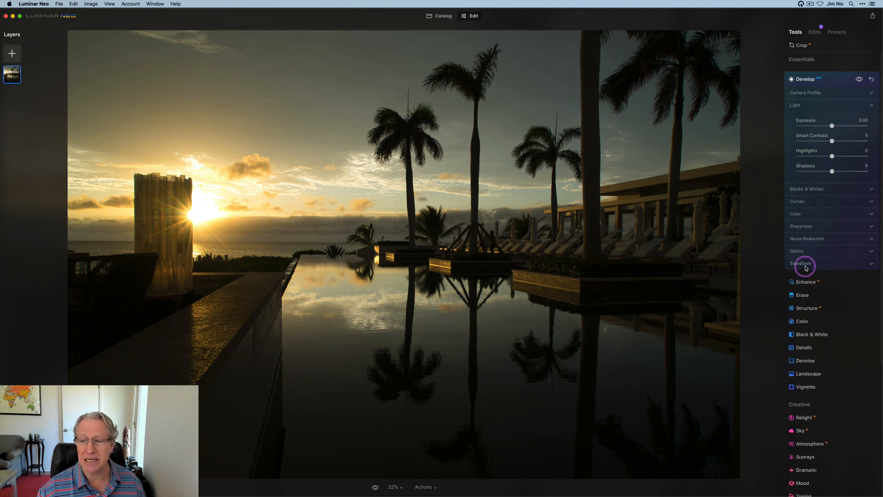
{"action": "left_click", "coordinate": [801, 263]}
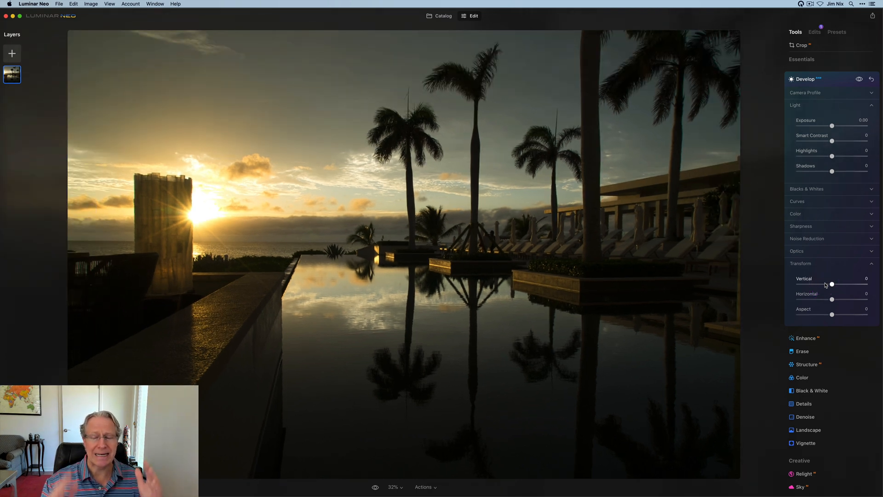
{"action": "left_click", "coordinate": [800, 263]}
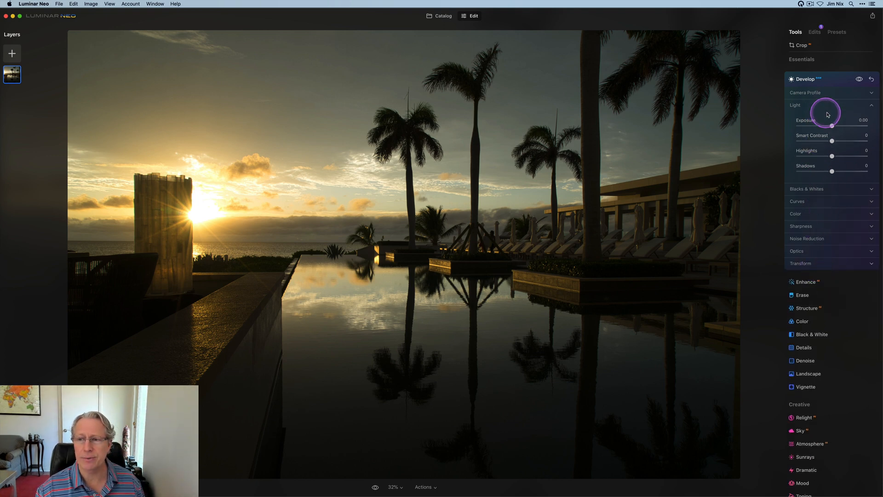
{"action": "mouse_move", "coordinate": [820, 122]}
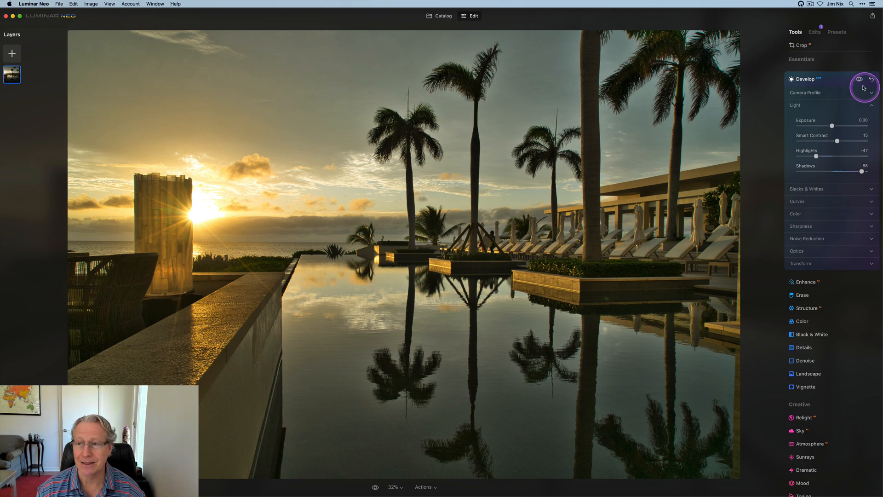
Step: Compare the Light edits (Smart Contrast 15, Highlights -47, Shadows 69) against the original
{"action": "left_click", "coordinate": [859, 78]}
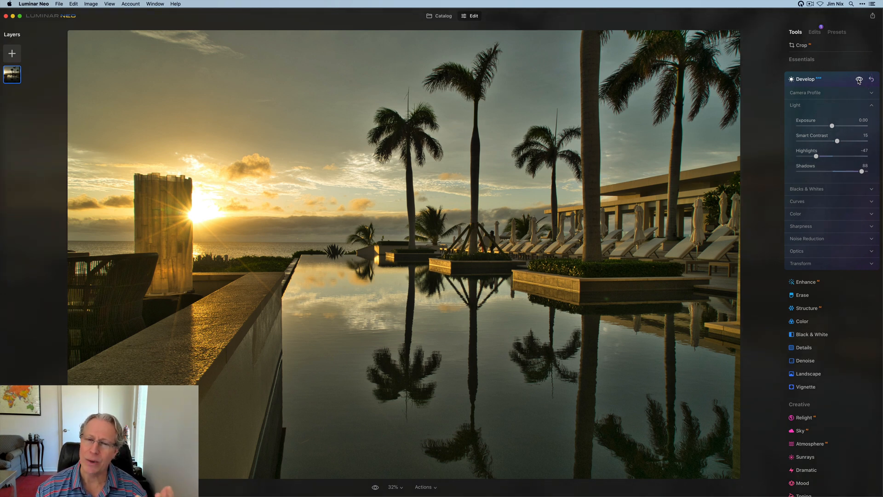
{"action": "mouse_move", "coordinate": [824, 161]}
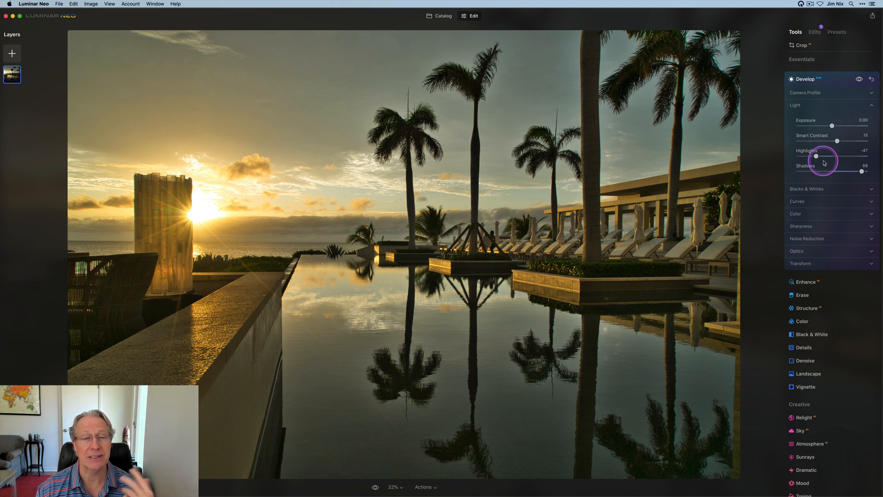
{"action": "mouse_move", "coordinate": [808, 109]}
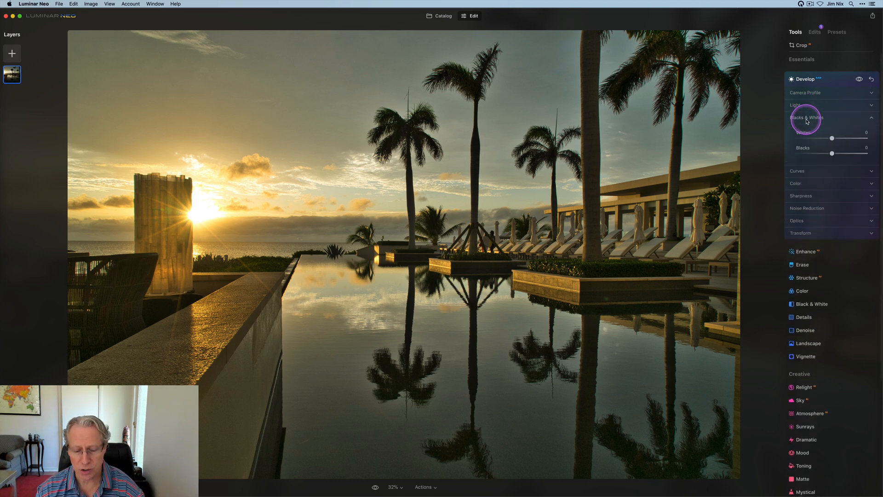
{"action": "mouse_move", "coordinate": [833, 138]}
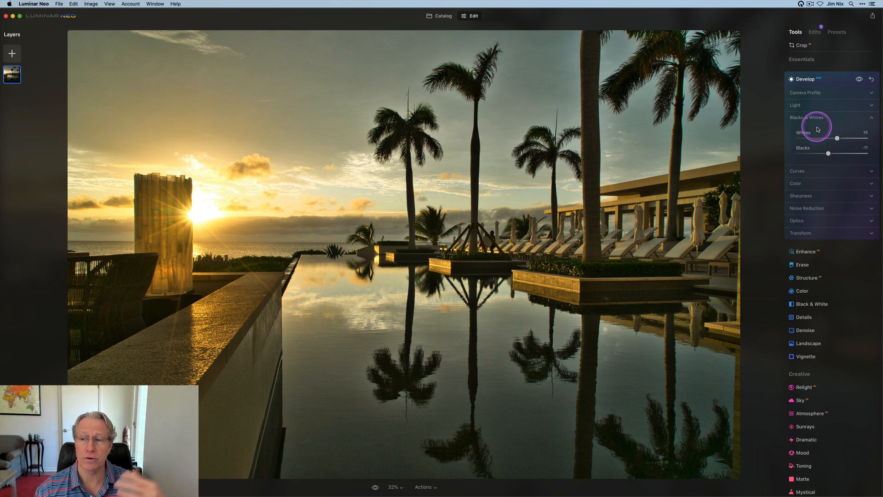
Step: Collapse the Blacks & Whites section once Whites is 15 and Blacks -11
{"action": "left_click", "coordinate": [795, 105]}
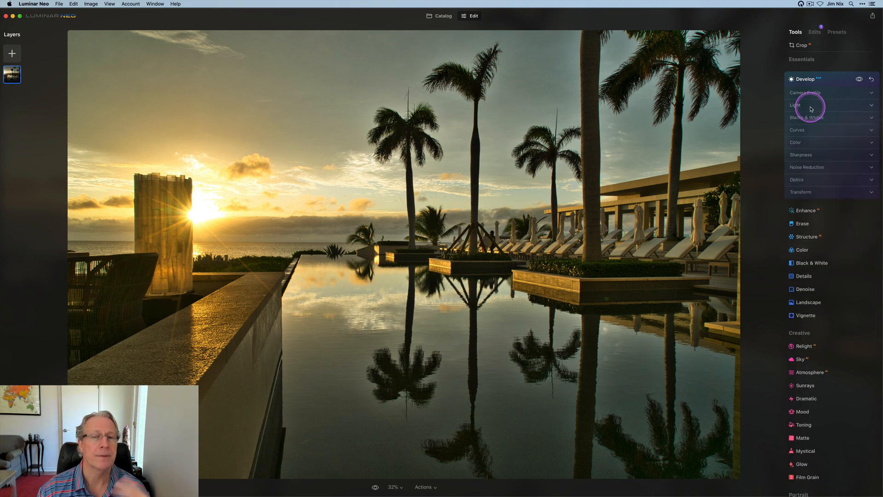
{"action": "mouse_move", "coordinate": [801, 133]}
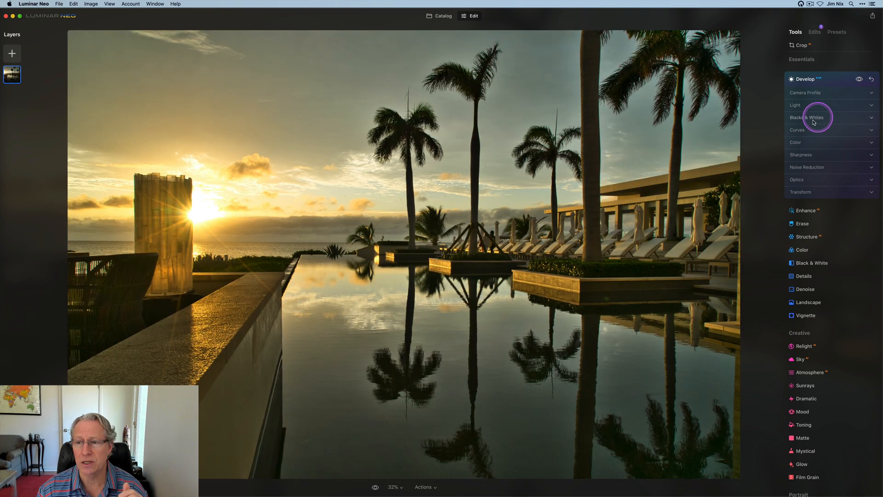
Step: In Curves, raise the red channel midtones and adjust a green channel point
{"action": "left_click", "coordinate": [799, 130]}
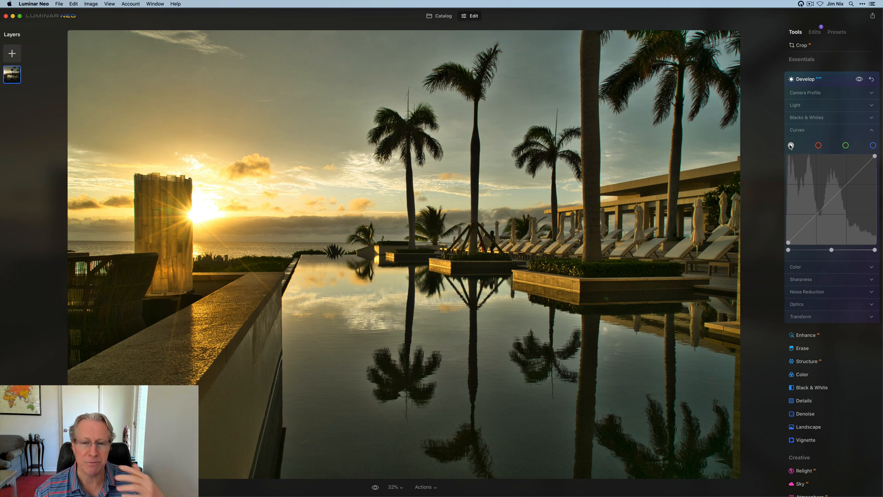
{"action": "mouse_move", "coordinate": [826, 204]}
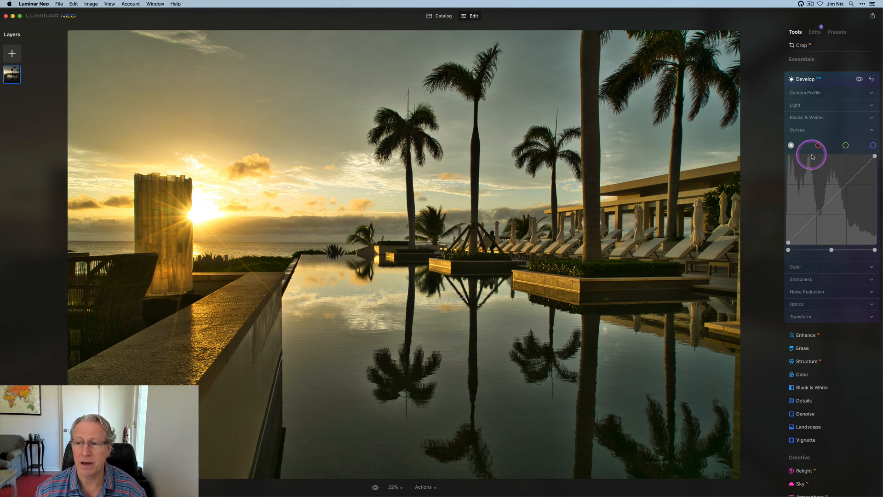
{"action": "left_click", "coordinate": [819, 146]}
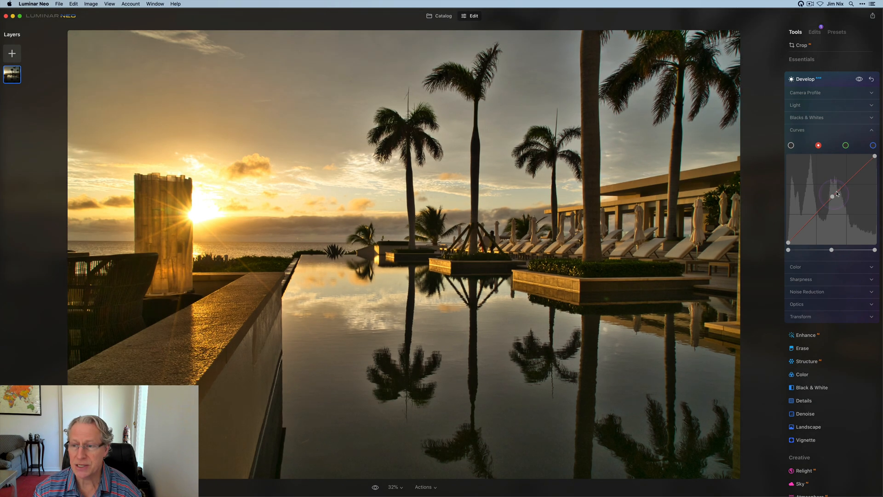
{"action": "left_click", "coordinate": [845, 146]}
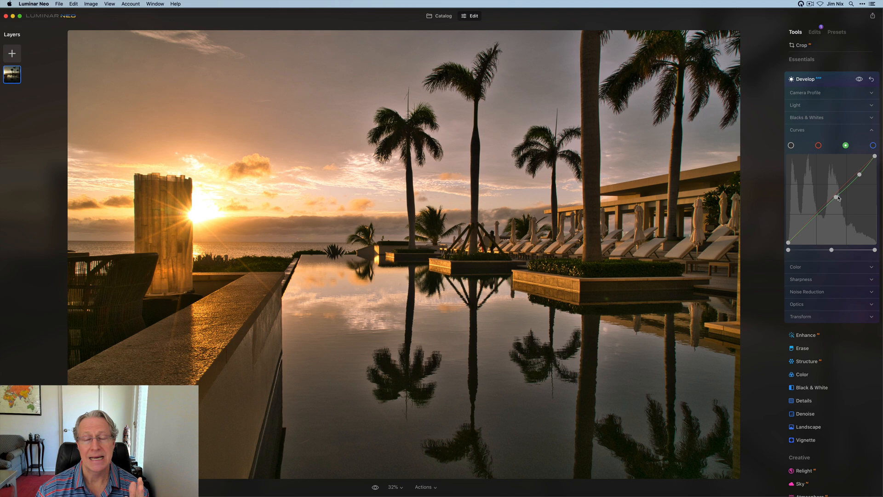
{"action": "left_click", "coordinate": [836, 198]}
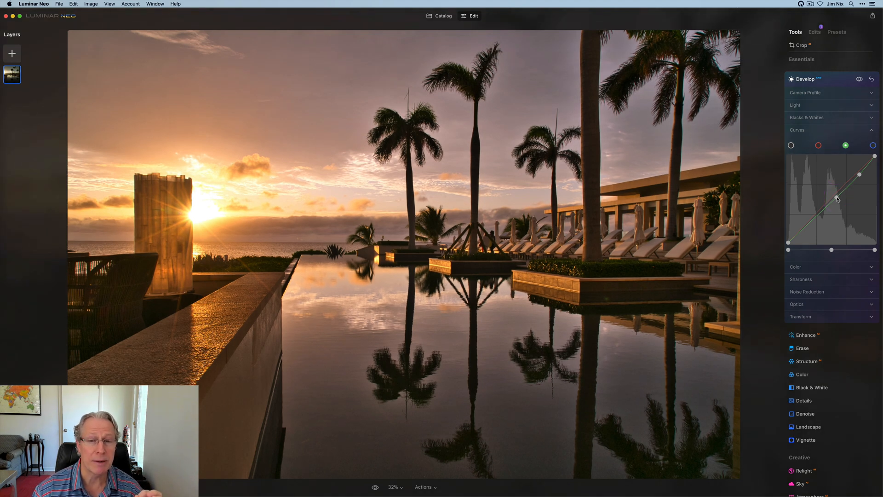
{"action": "left_click", "coordinate": [819, 145]}
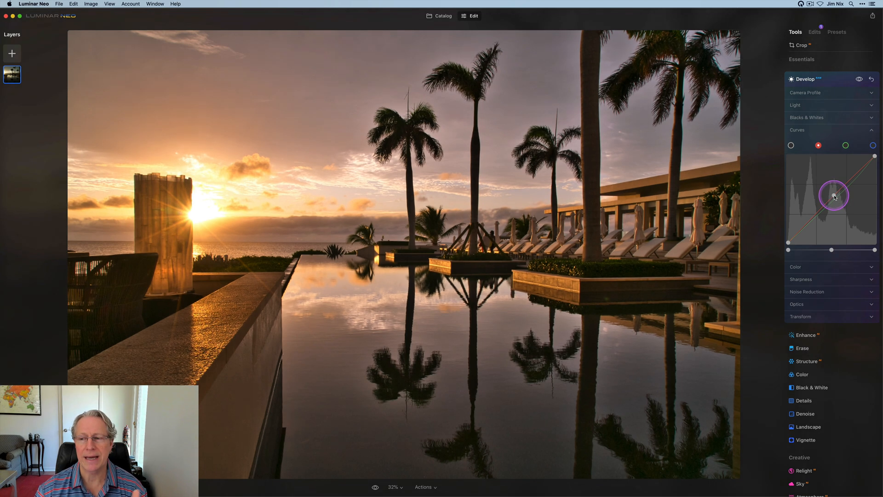
{"action": "left_click", "coordinate": [873, 145]}
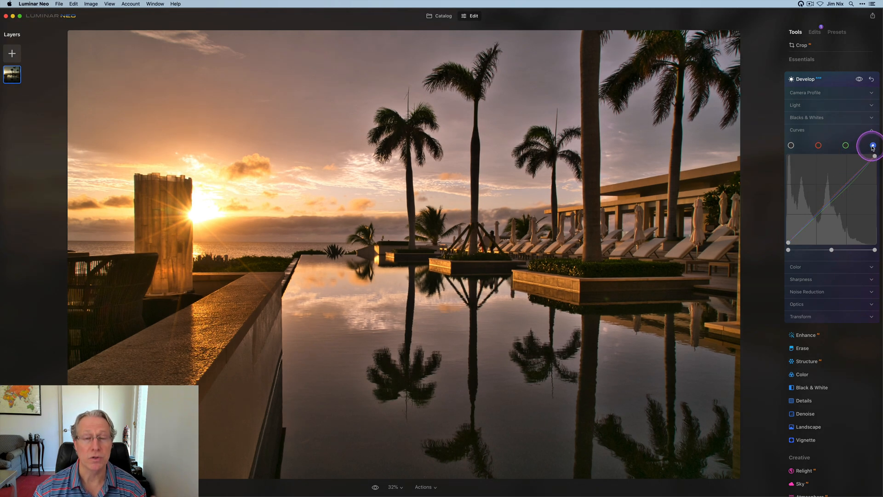
Step: Select the blue channel and push its curve midpoint upward
{"action": "left_click", "coordinate": [873, 145]}
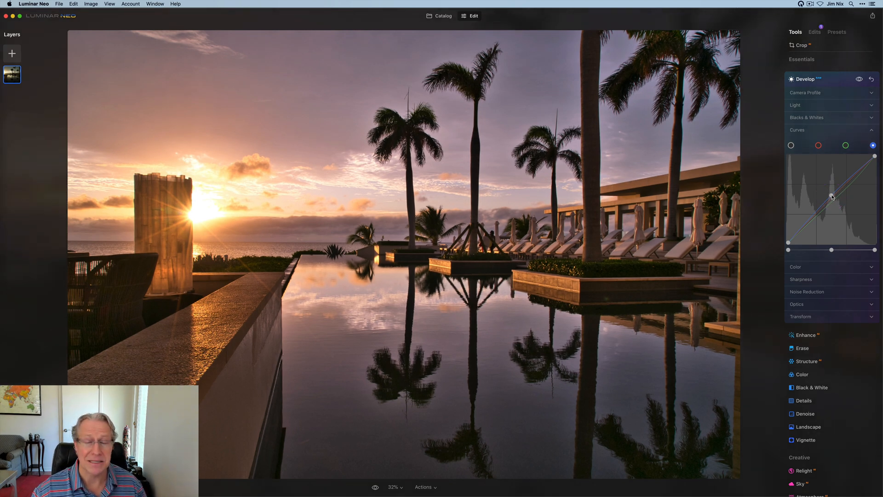
{"action": "left_click", "coordinate": [859, 79]}
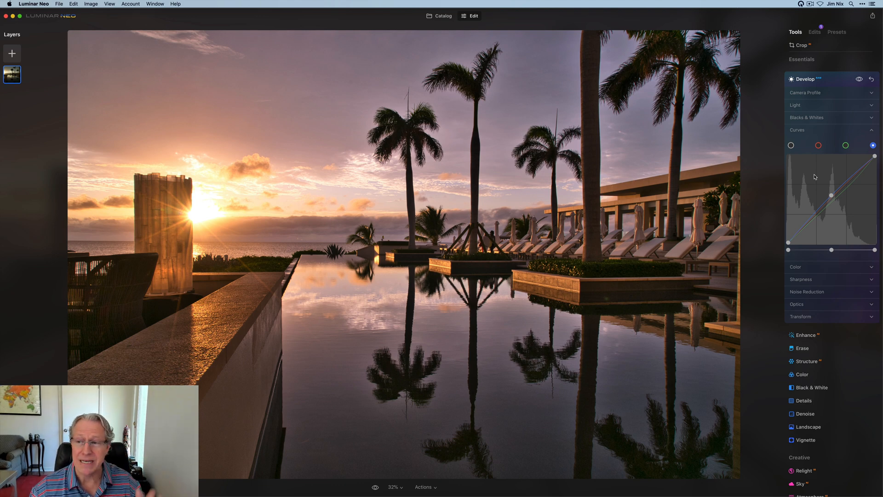
Step: Toggle the Develop eye icon to view the original, then restore the edits
{"action": "left_click", "coordinate": [859, 79]}
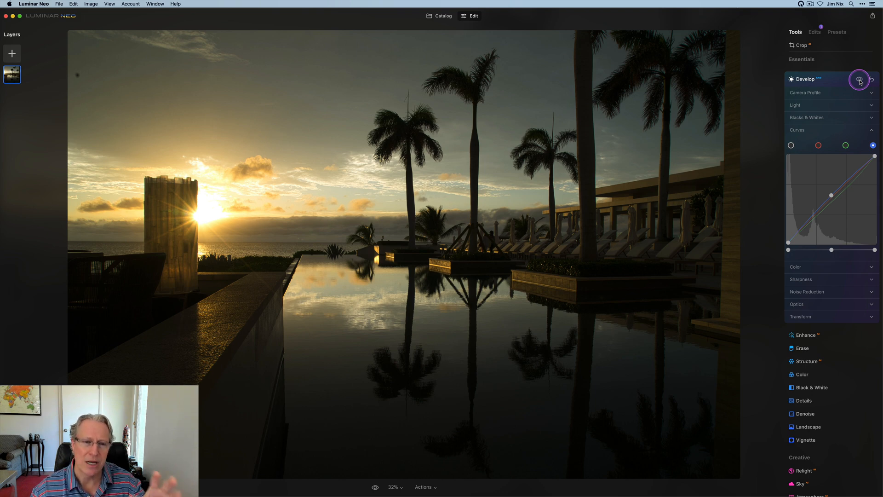
{"action": "left_click", "coordinate": [859, 78]}
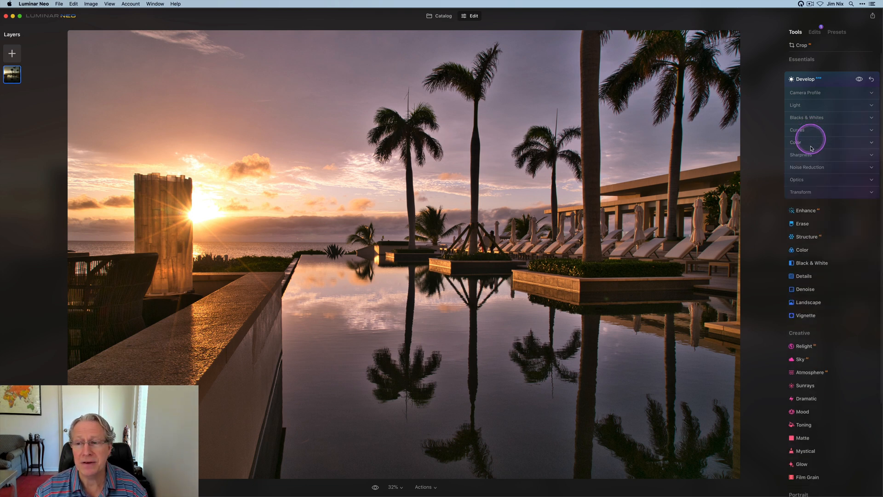
Step: Expand the Color section and begin adjusting Temperature toward 4648
{"action": "left_click", "coordinate": [796, 142]}
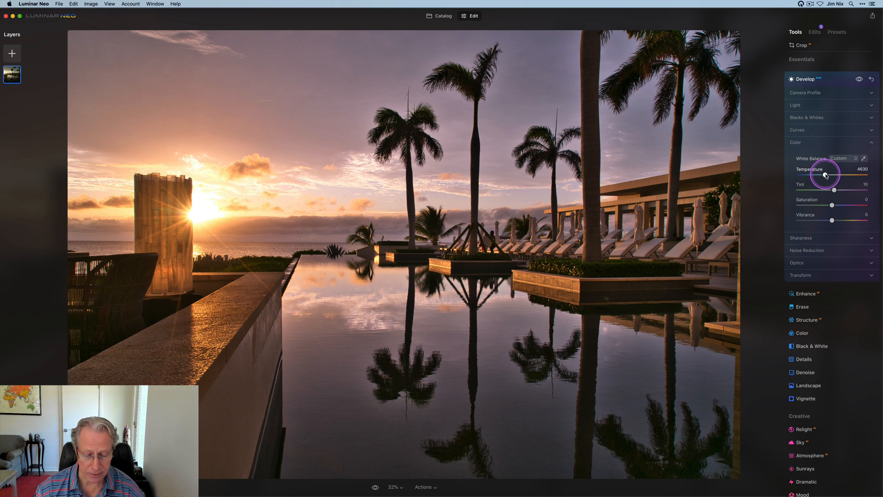
{"action": "mouse_move", "coordinate": [836, 174]}
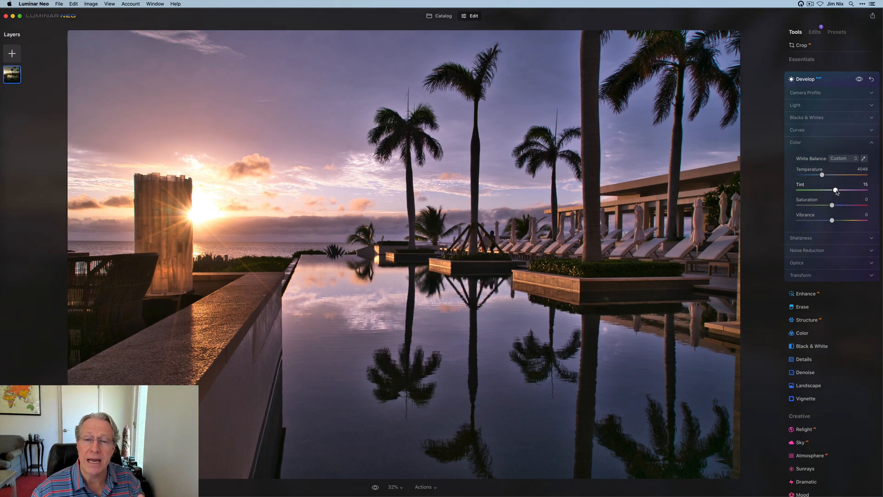
{"action": "mouse_move", "coordinate": [825, 192]}
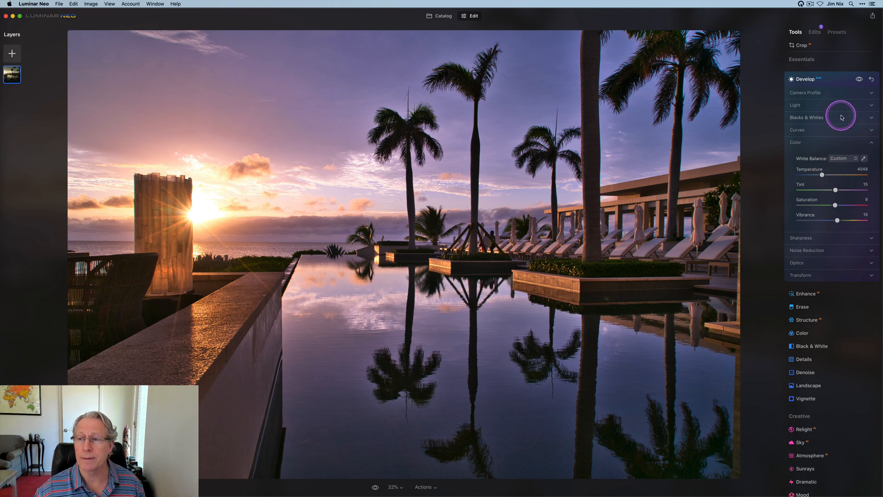
Step: Toggle before/after on the color edits and close the Color section
{"action": "left_click", "coordinate": [859, 78]}
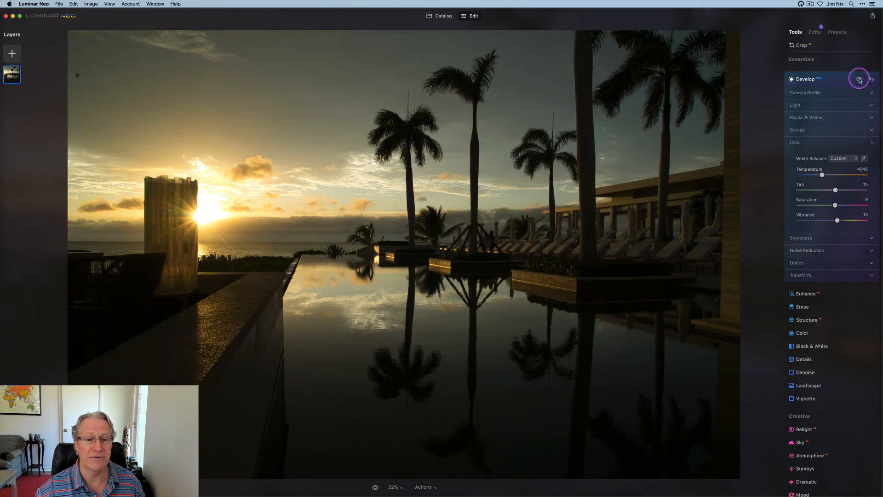
{"action": "left_click", "coordinate": [859, 79]}
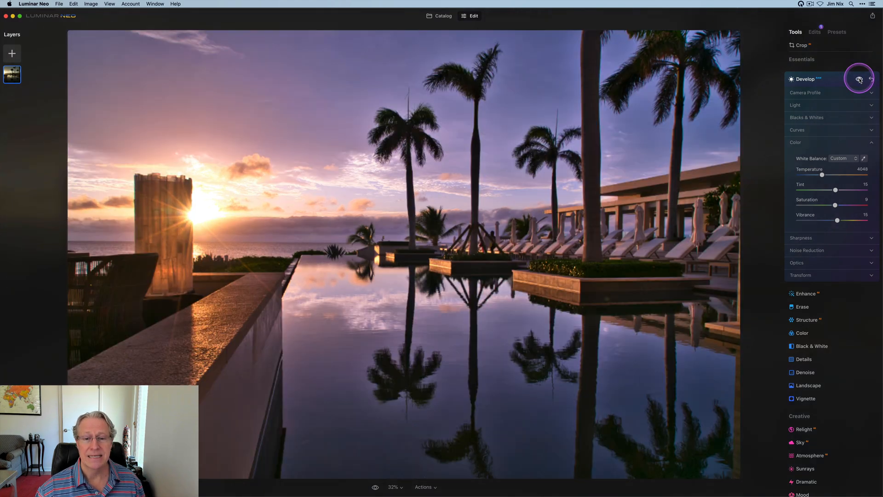
{"action": "left_click", "coordinate": [859, 79]}
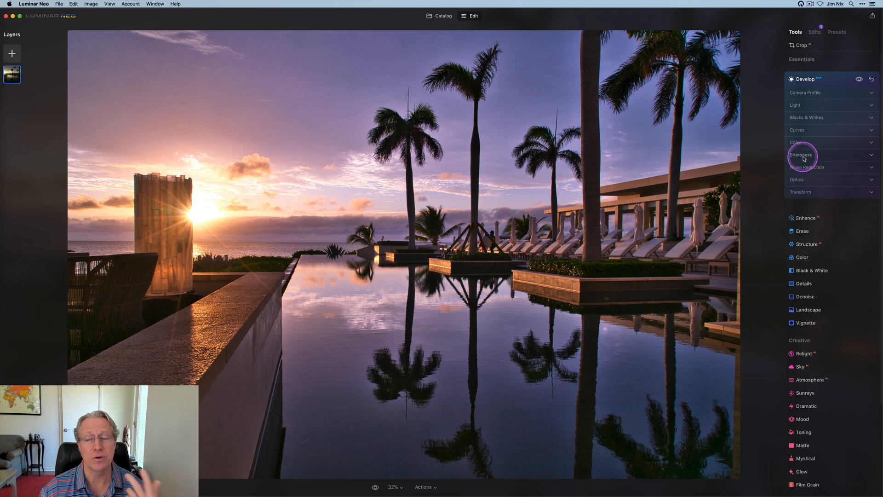
{"action": "left_click", "coordinate": [807, 166]}
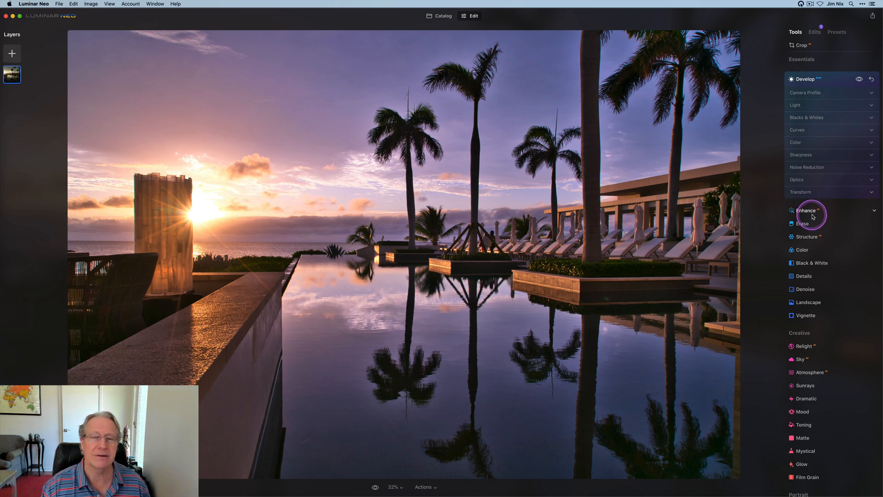
{"action": "mouse_move", "coordinate": [812, 213]}
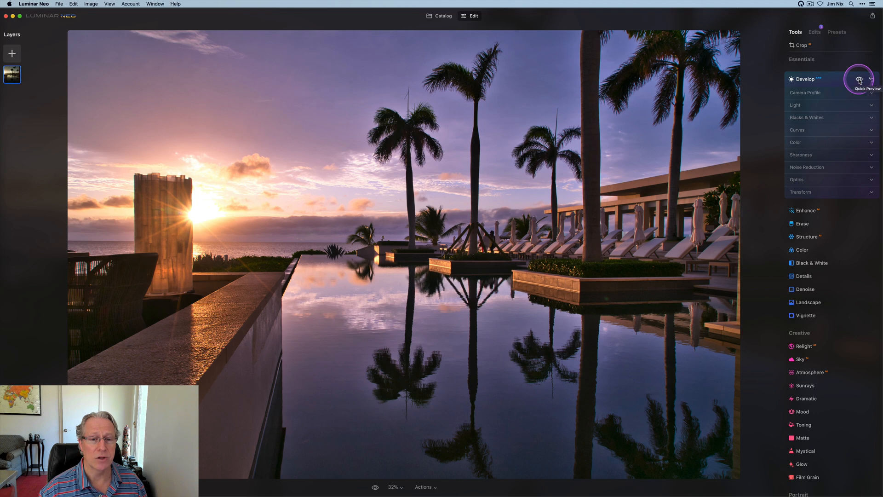
Step: Compare the original photo with the edit, collapse Develop, and open Landscape for Golden Hour 35
{"action": "left_click", "coordinate": [859, 79]}
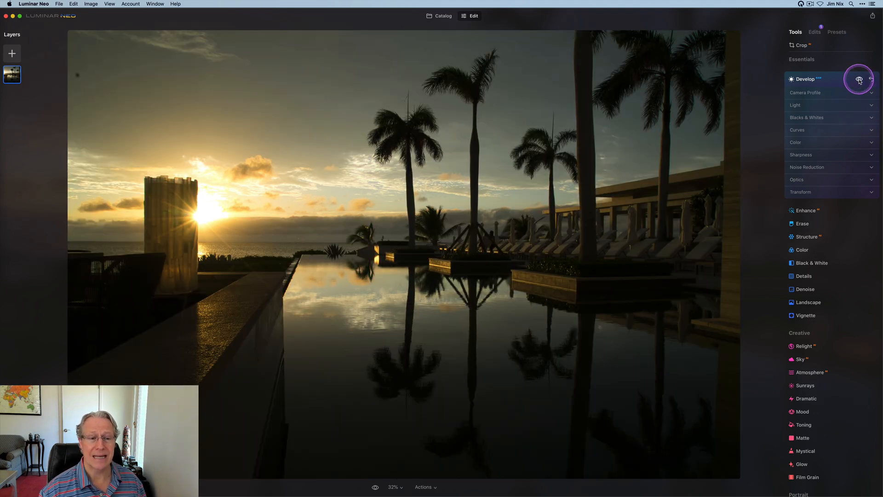
{"action": "left_click", "coordinate": [859, 79]}
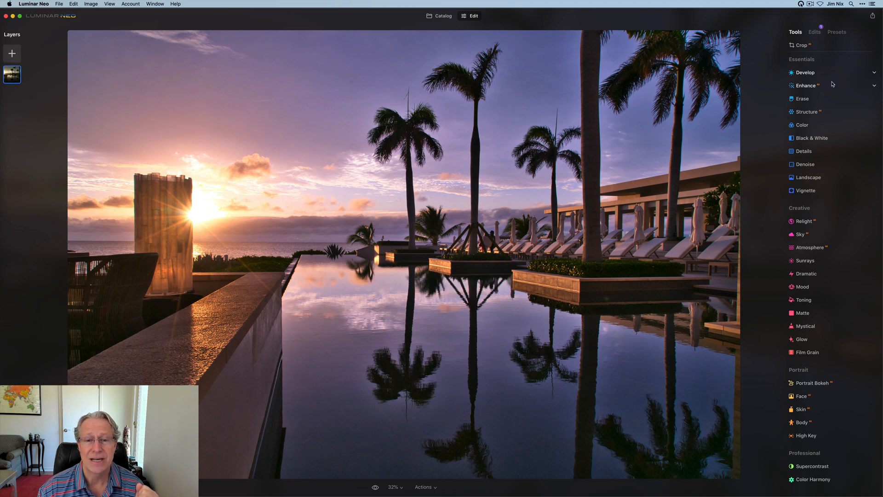
{"action": "left_click", "coordinate": [805, 191]}
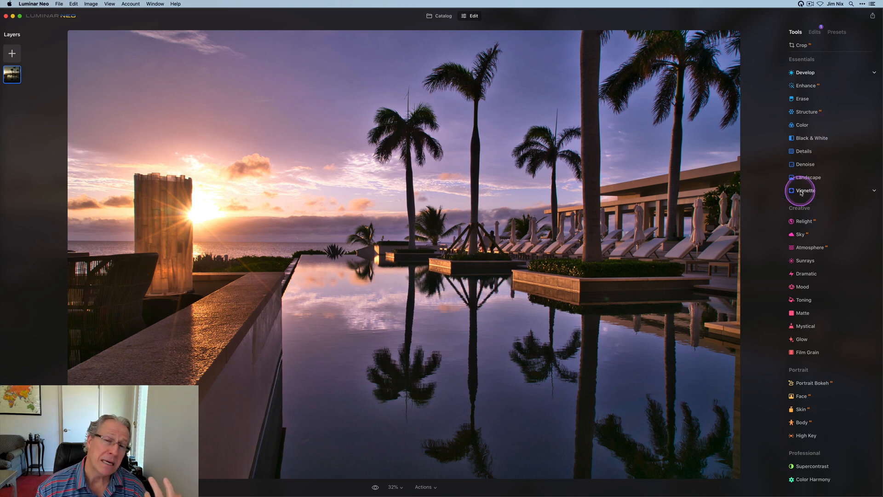
{"action": "left_click", "coordinate": [807, 178]}
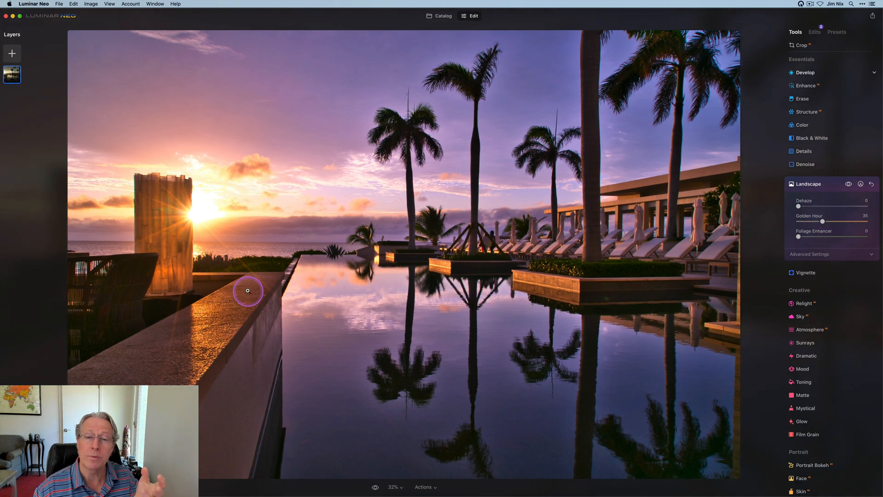
{"action": "mouse_move", "coordinate": [819, 198]}
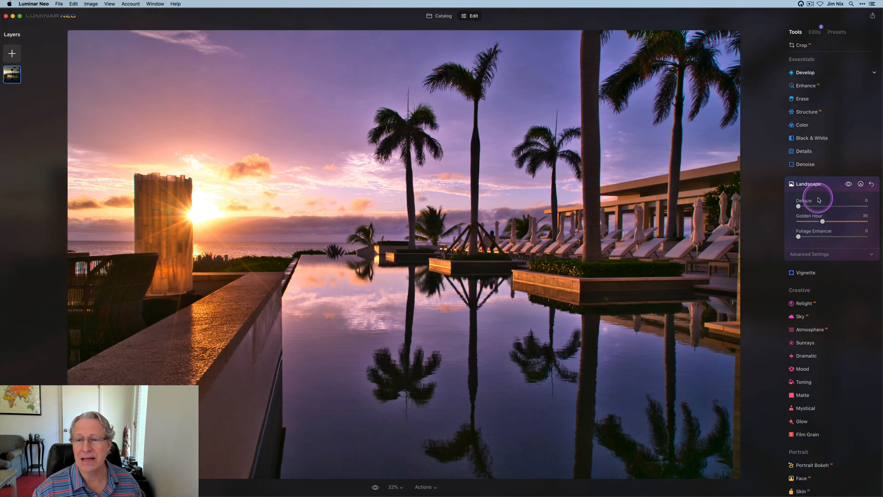